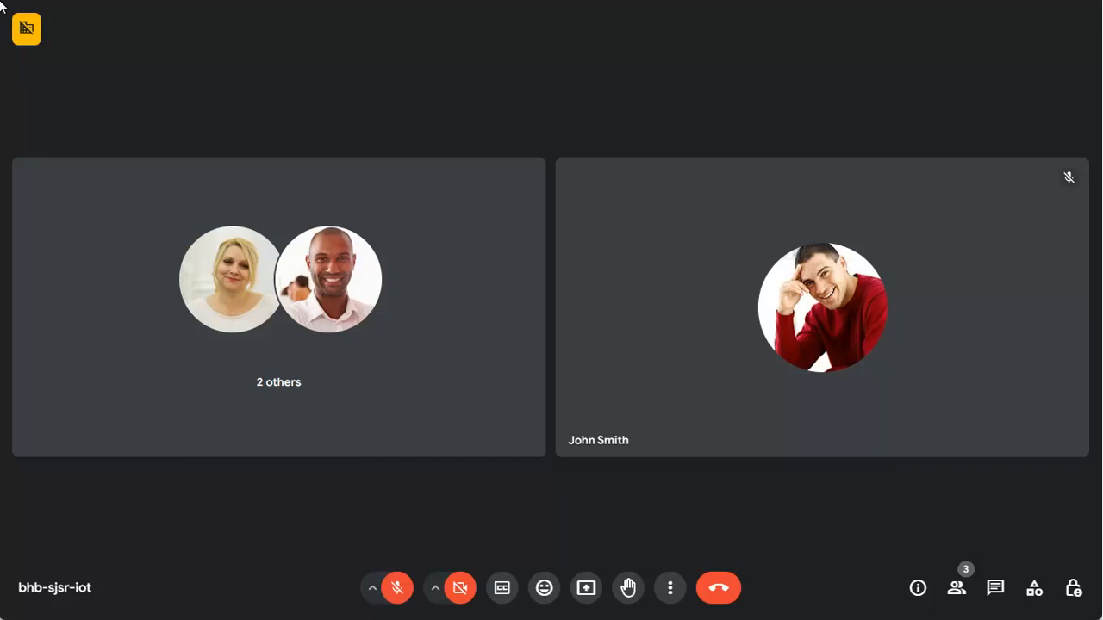
# Choose to present the 'Holiday Data - Google Sheets' Chrome tab.
pyautogui.click(586, 588)
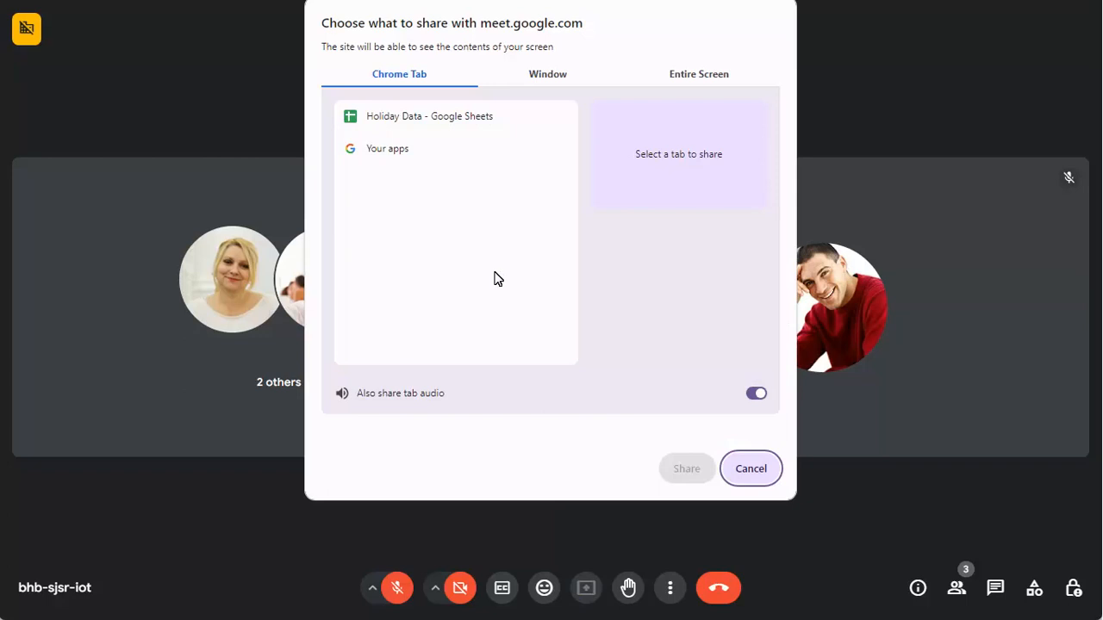
pyautogui.click(429, 116)
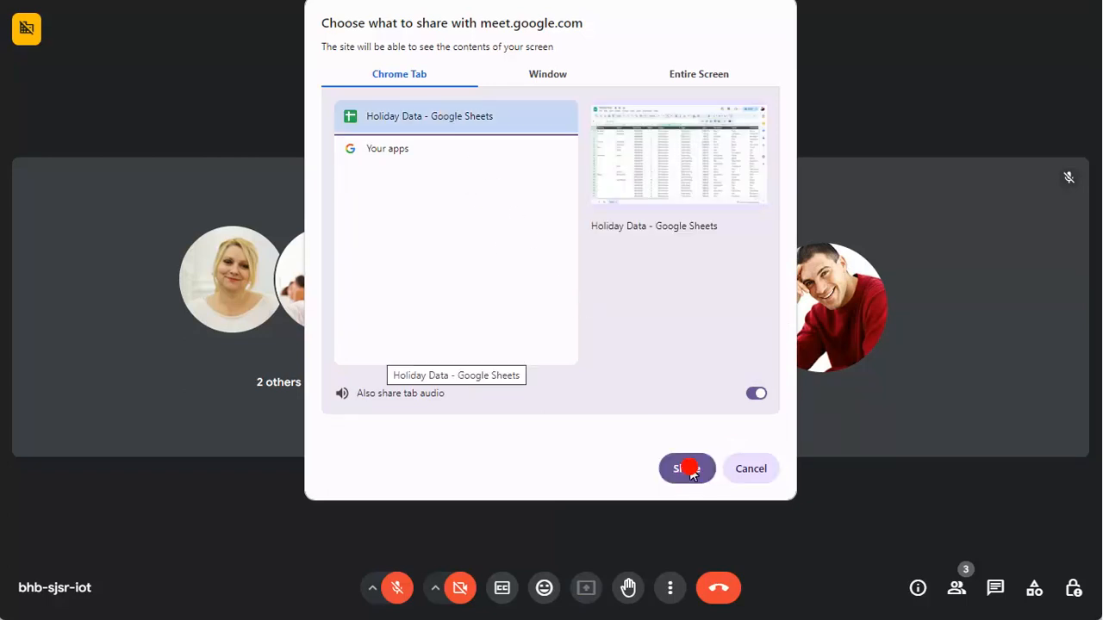
# Share the Holiday Data tab and stamp a laughing emoji sticker beside Porto.
pyautogui.click(686, 468)
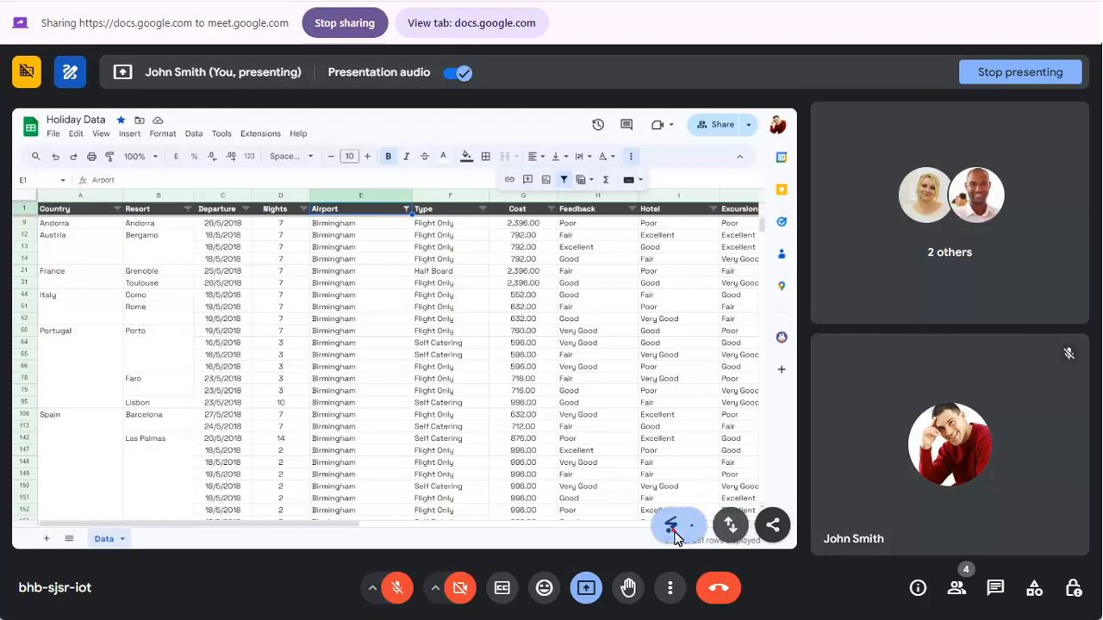
pyautogui.click(677, 525)
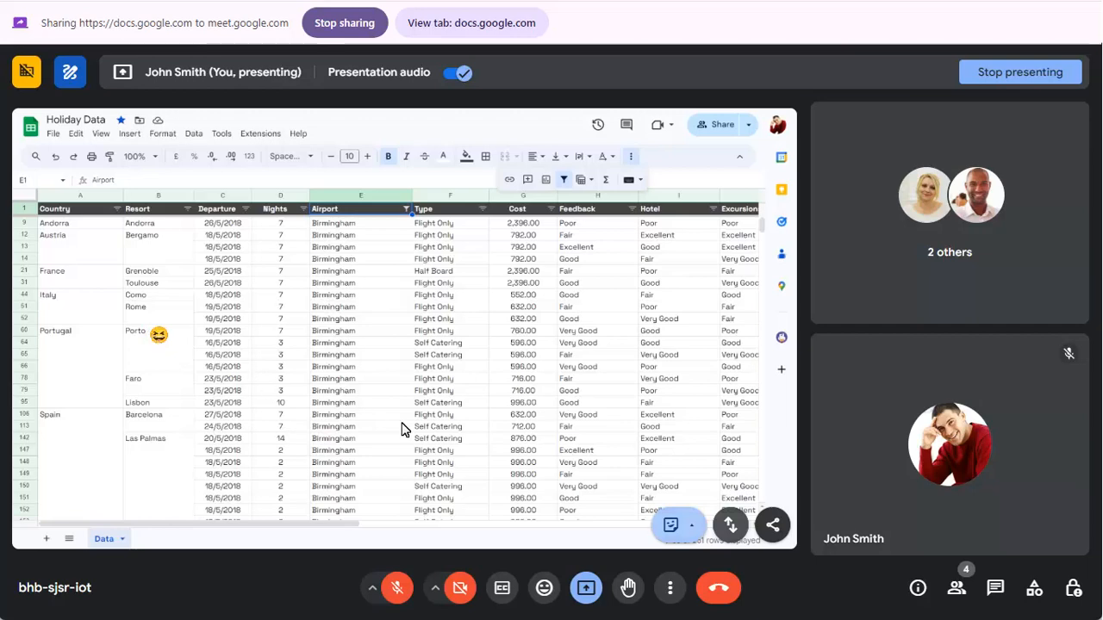
# Place a sticky note on the Hotel column reading 'These ratings are from our website.'.
pyautogui.click(670, 524)
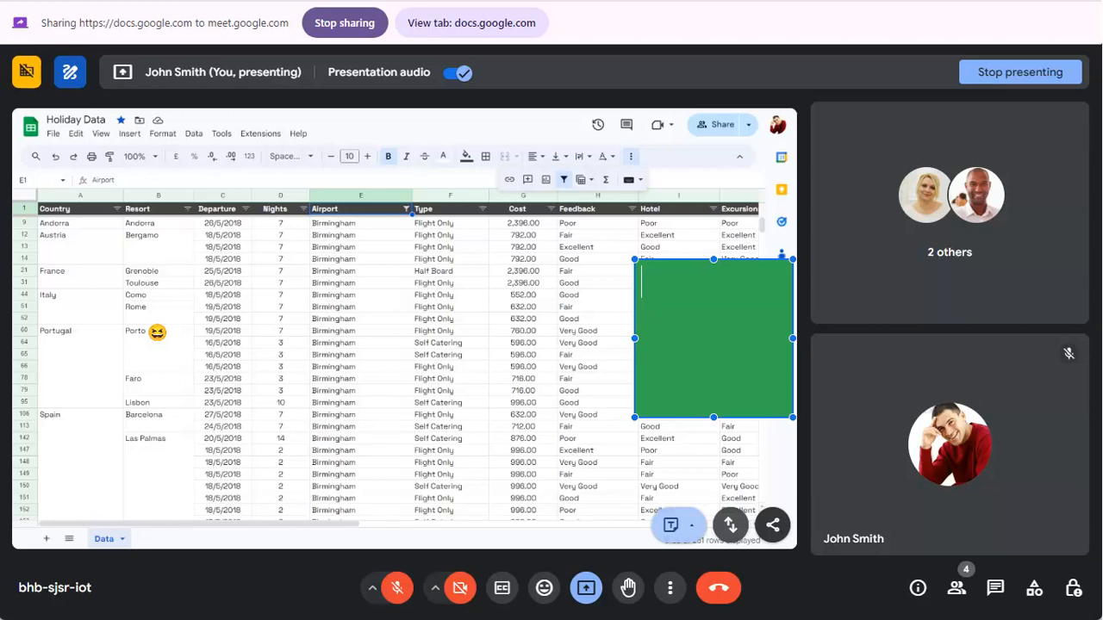
pyautogui.write('These ratings are from our website.')
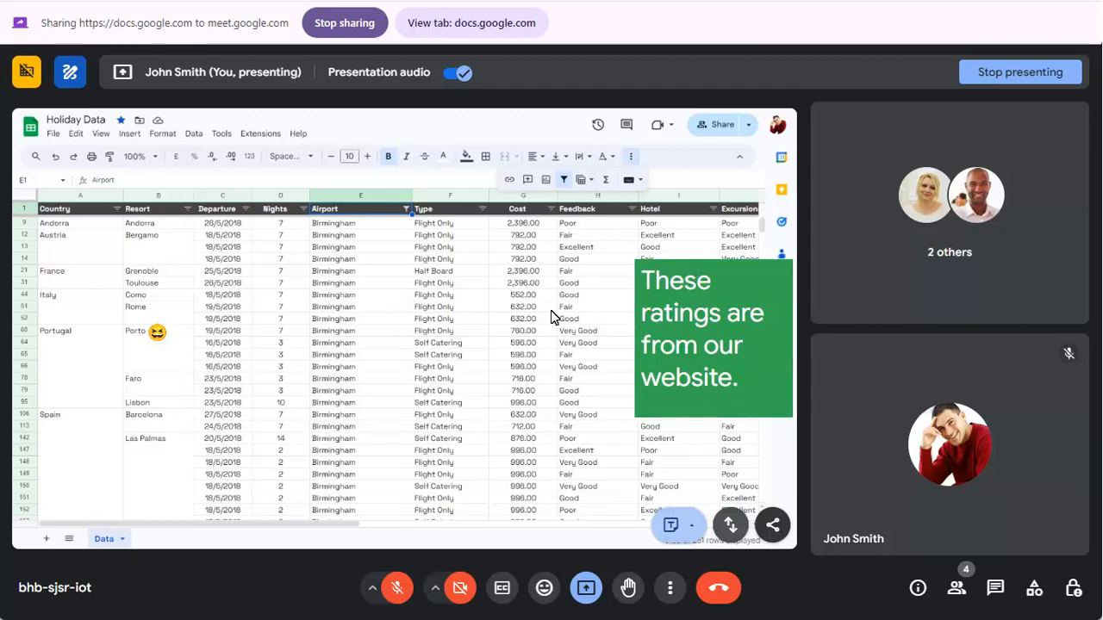
pyautogui.moveTo(646, 463)
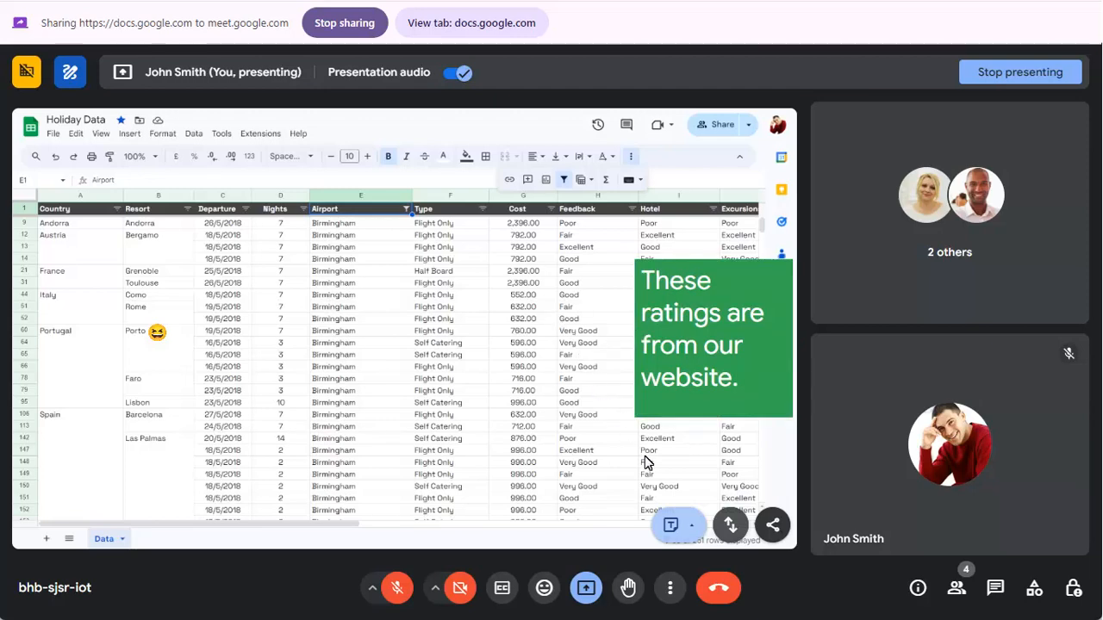
# Draw a red rectangle around the Airport and Type cells and erase the sticker.
pyautogui.click(671, 526)
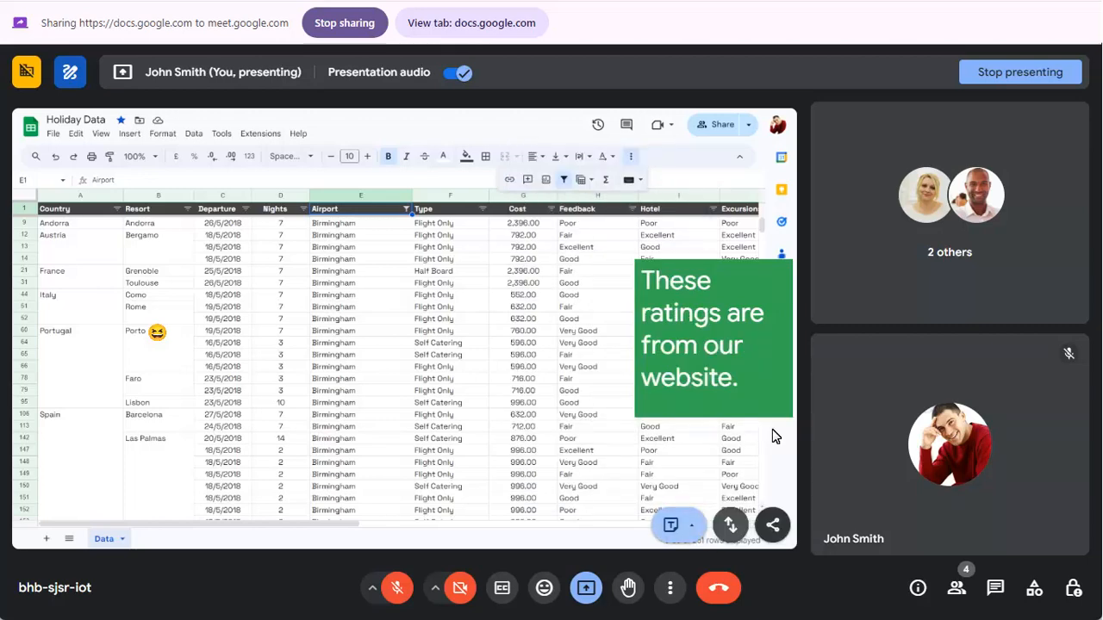
pyautogui.click(670, 525)
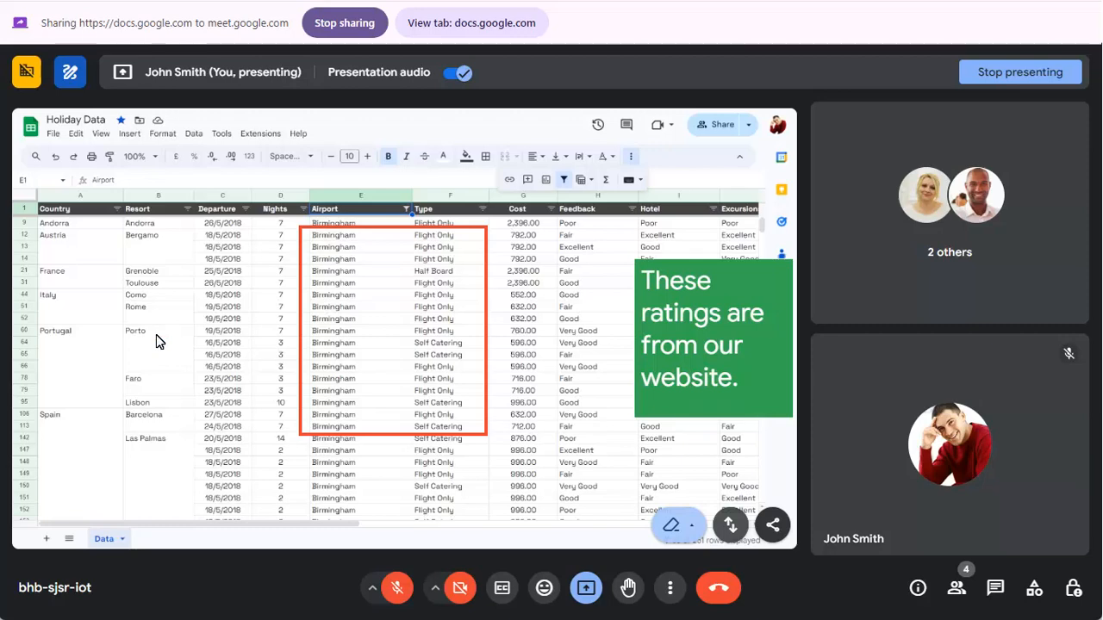
# Clear all annotations from the shared spreadsheet, then stop annotating.
pyautogui.click(691, 525)
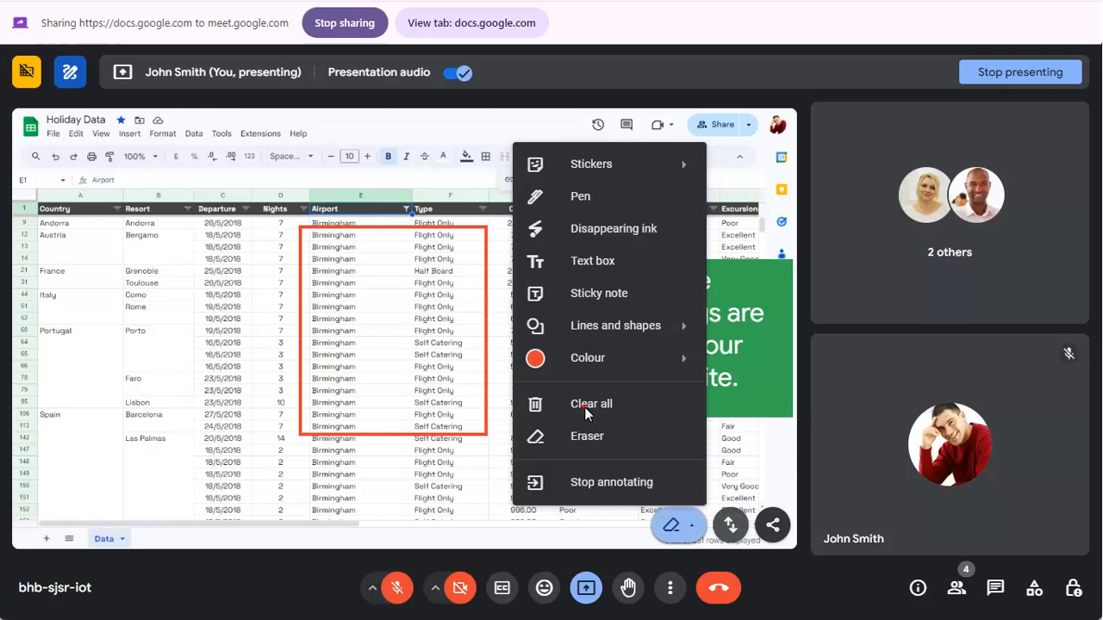
pyautogui.click(591, 403)
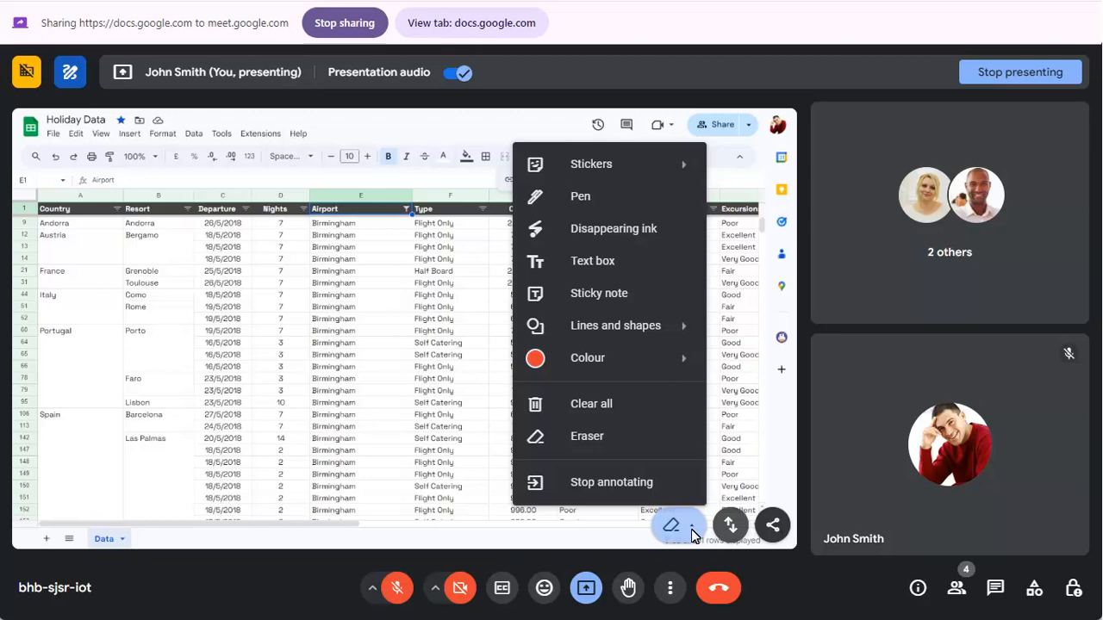
pyautogui.moveTo(603, 491)
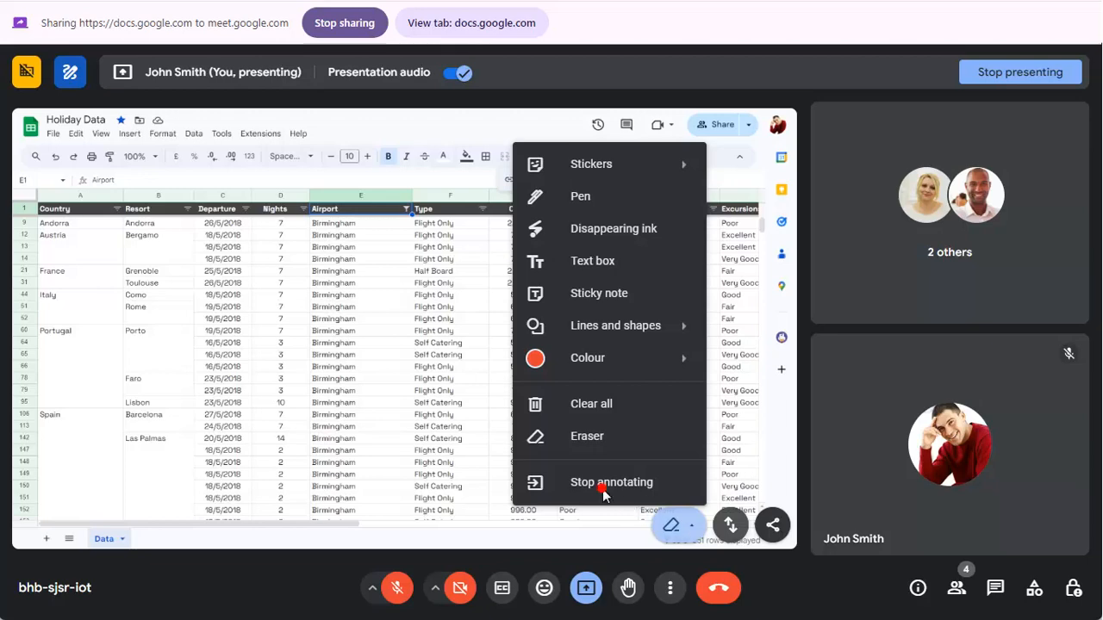
pyautogui.click(610, 481)
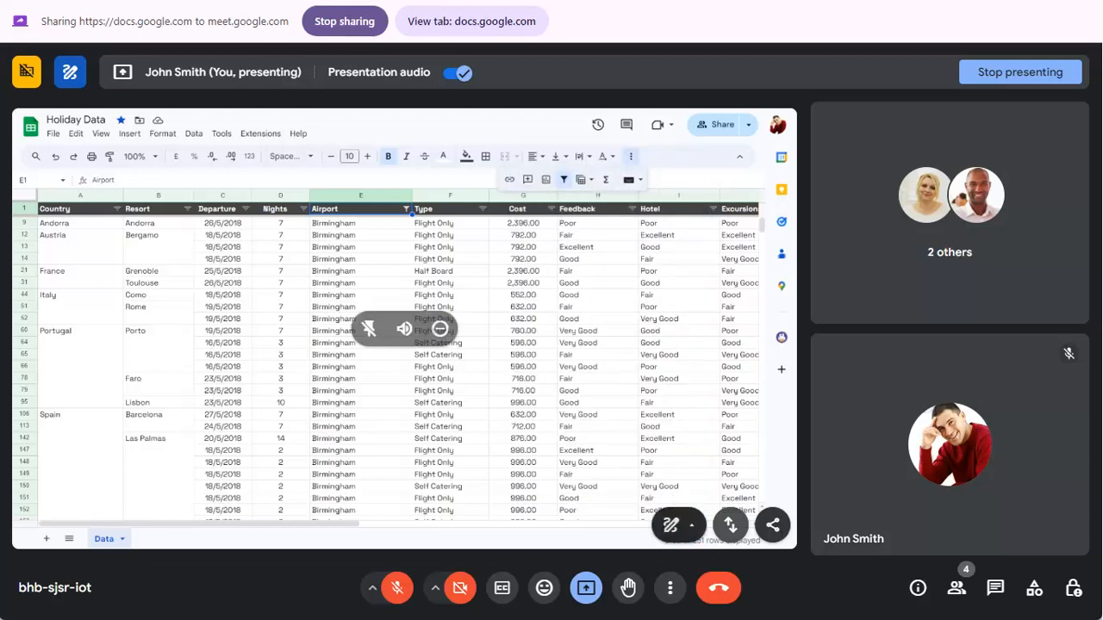